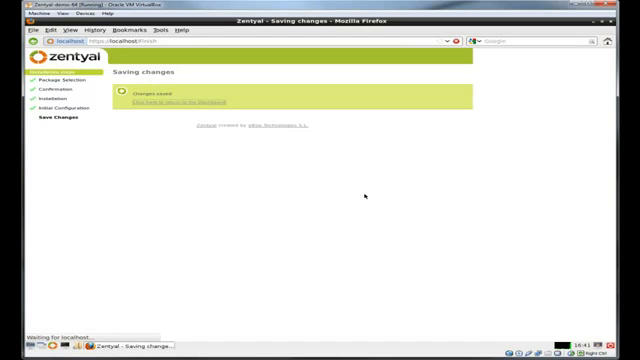
- Leave the finished initial setup and return to the Zentyal dashboard
left_click(168, 104)
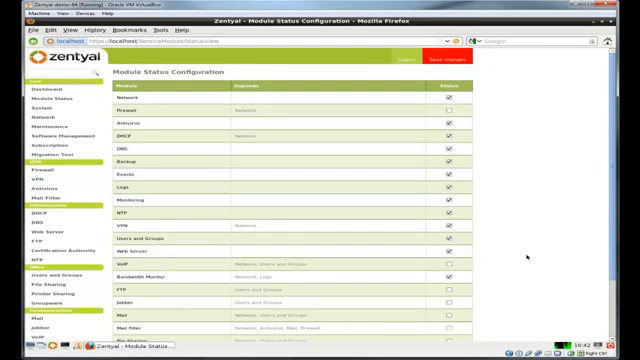
- Switch on the Mail and File Sharing modules in the Module Status list
scroll("down", 3)
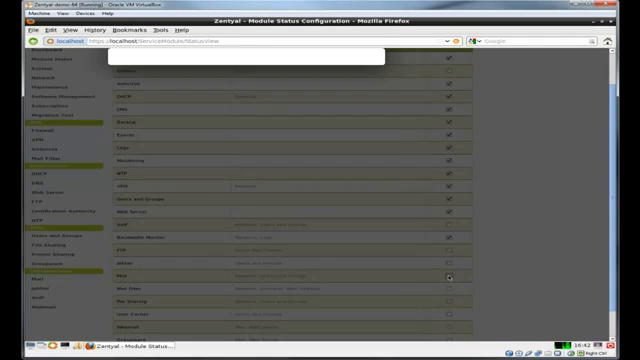
left_click(450, 270)
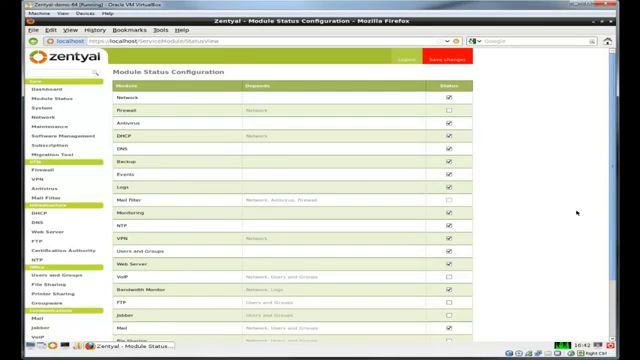
scroll("down", 3)
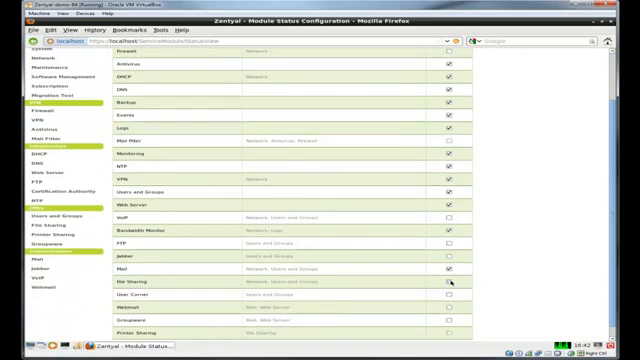
left_click(451, 287)
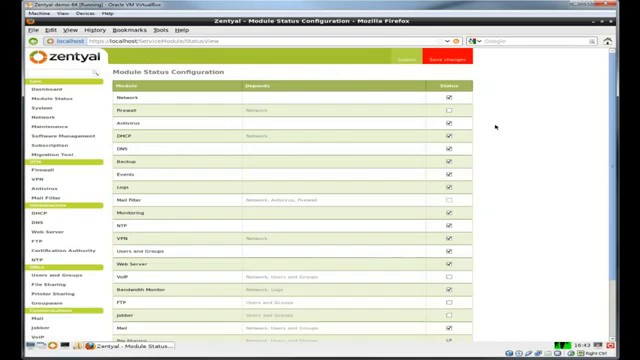
- Accept the required setup actions for the usercorner and zarafa modules
scroll("down", 3)
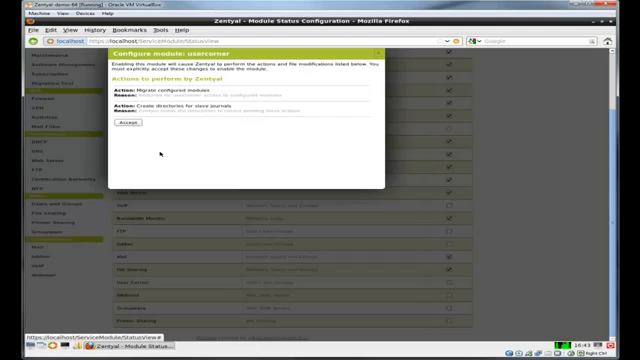
left_click(120, 125)
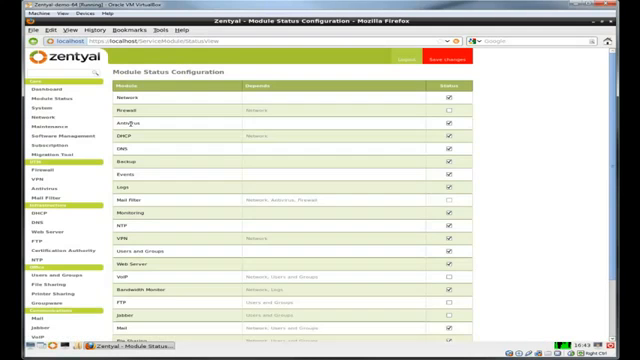
mouse_move(537, 165)
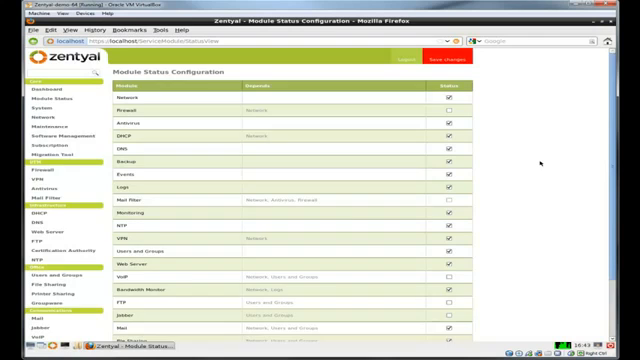
scroll("down", 3)
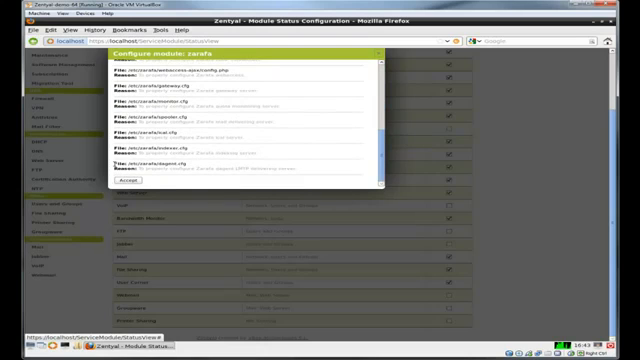
left_click(115, 181)
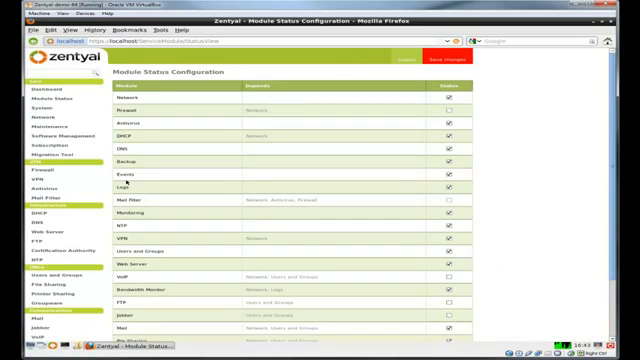
mouse_move(570, 192)
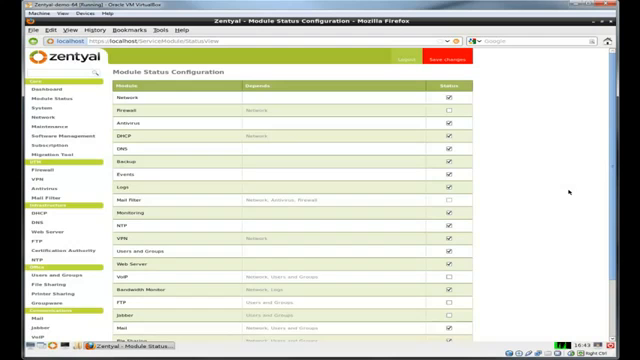
- Enable the Printer Sharing module and accept its required actions
scroll("down", 3)
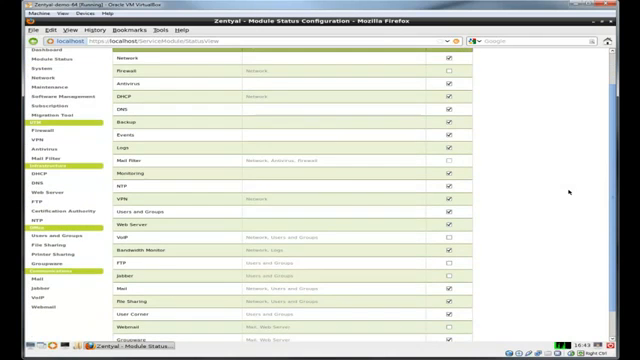
scroll("down", 3)
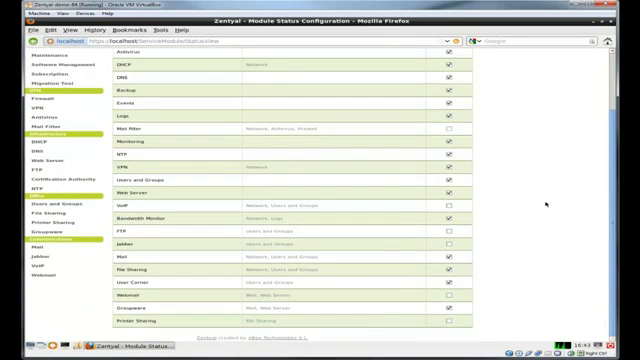
mouse_move(386, 328)
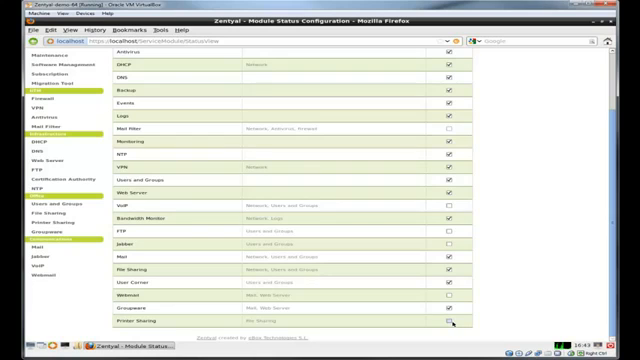
left_click(449, 322)
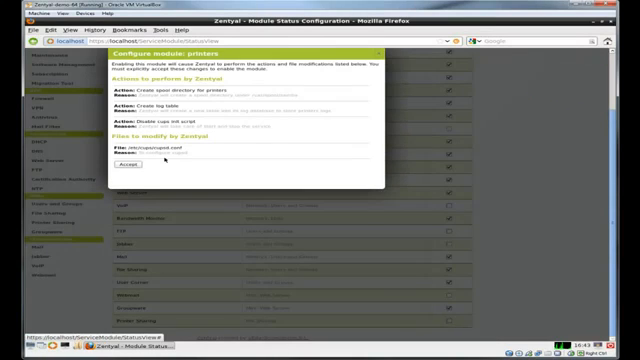
left_click(123, 165)
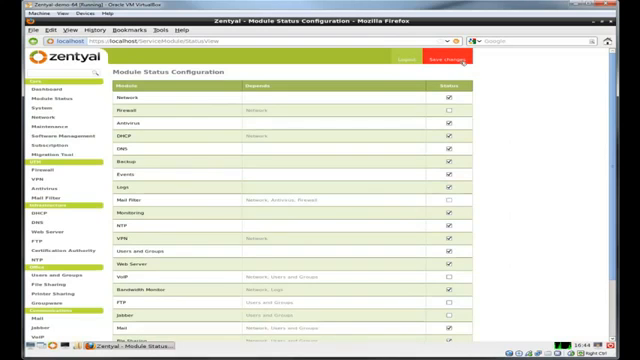
- Save the pending module configuration changes and go back to the dashboard
left_click(467, 64)
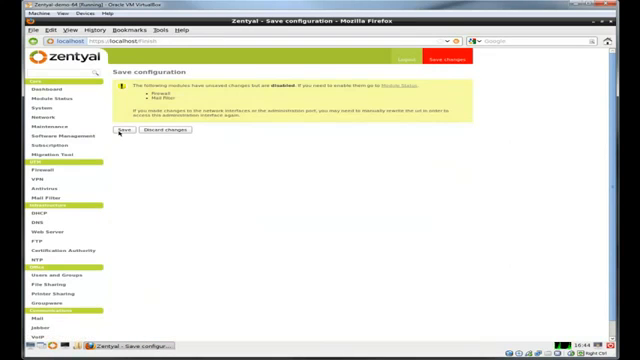
left_click(123, 131)
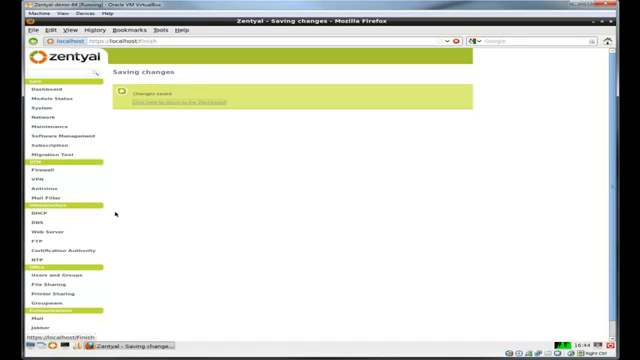
left_click(170, 105)
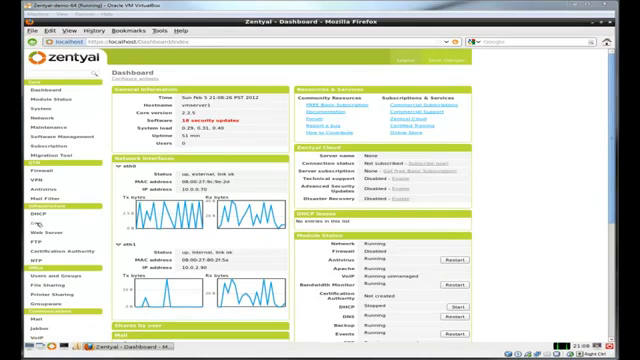
- Add 10.0.2.86 to the DNS Forwarders list
left_click(30, 220)
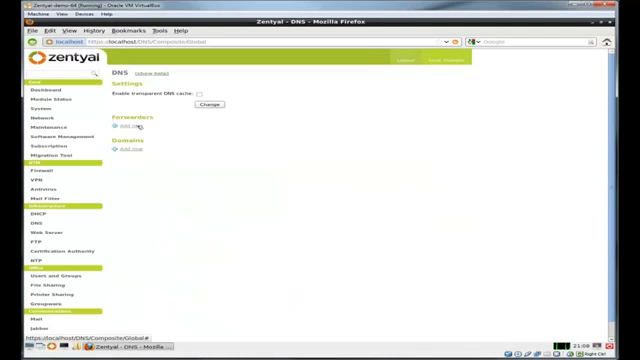
left_click(129, 128)
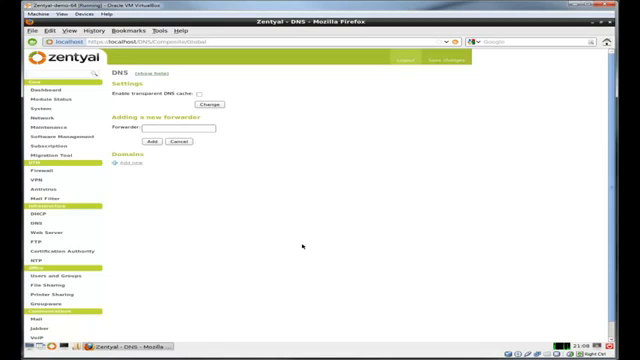
left_click(180, 129)
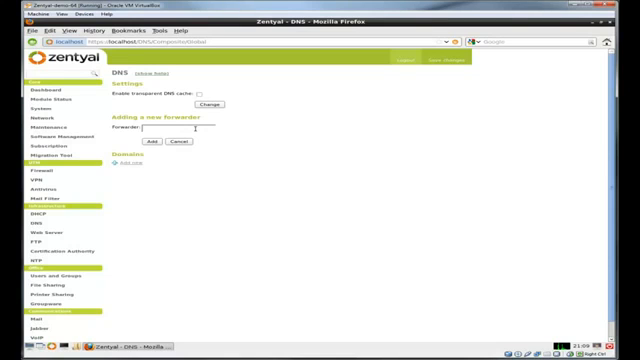
type("10.0.2.86")
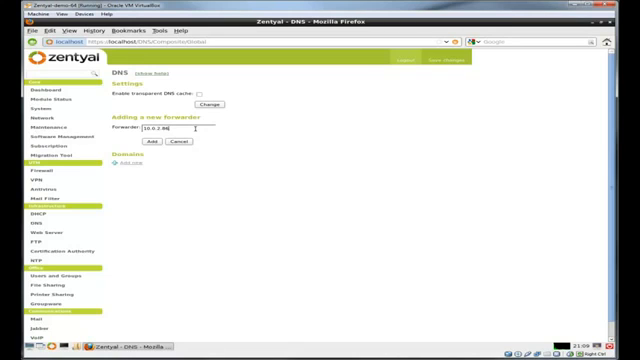
left_click(151, 141)
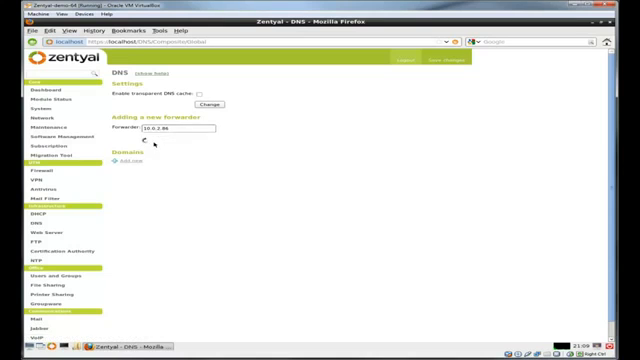
left_click(153, 144)
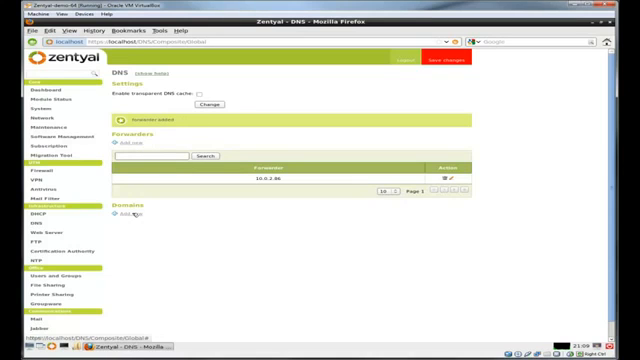
- Add the mytest.local DNS domain and save all pending configuration changes
left_click(127, 216)
type("mytest.local")
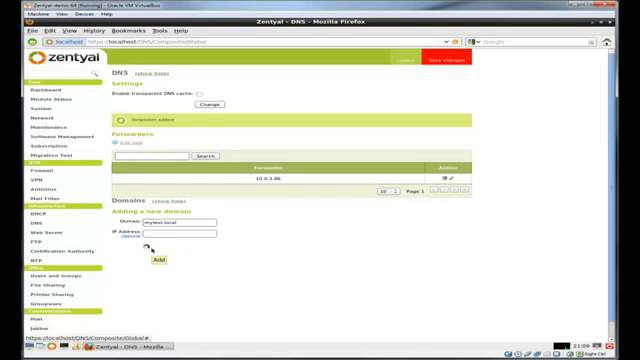
left_click(159, 264)
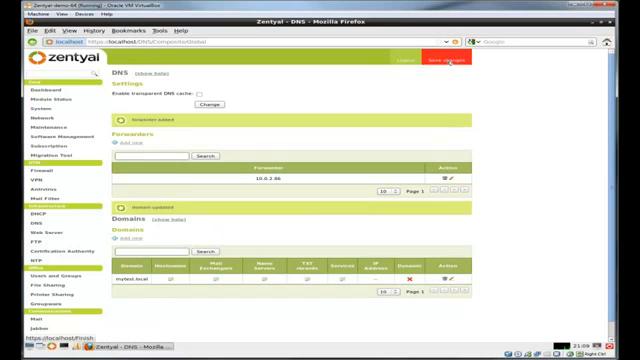
left_click(452, 63)
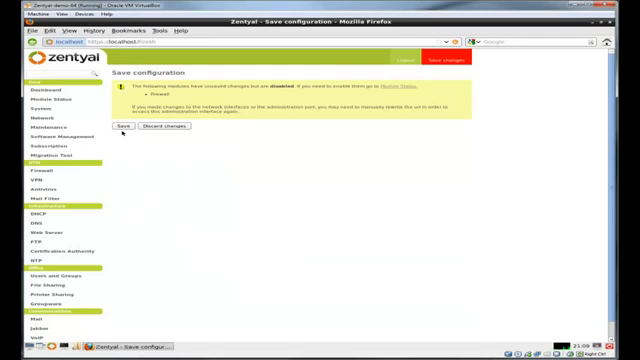
left_click(119, 128)
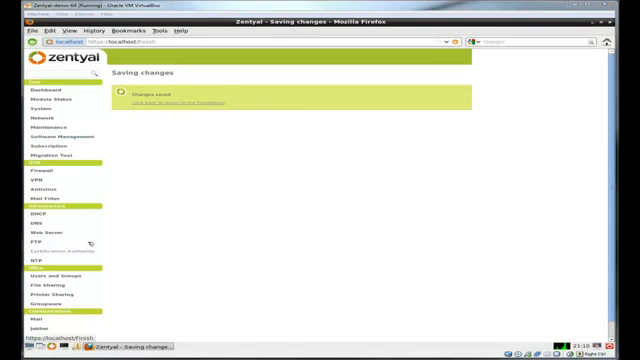
left_click(36, 212)
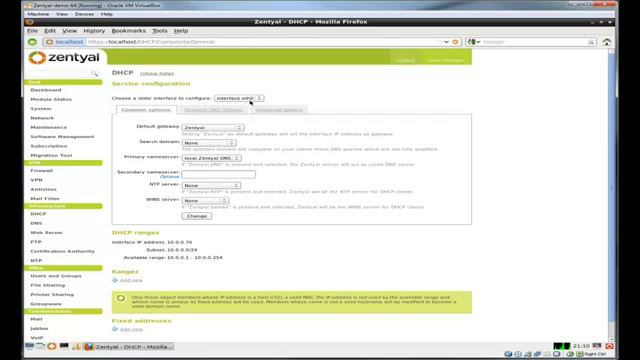
- For DHCP on interface eth1, set a custom default gateway of 10.0.2.1
left_click(245, 98)
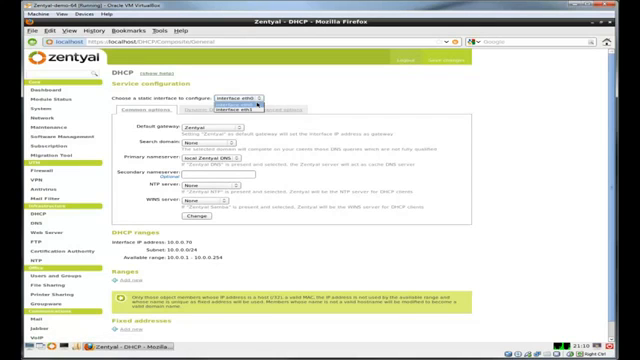
left_click(230, 100)
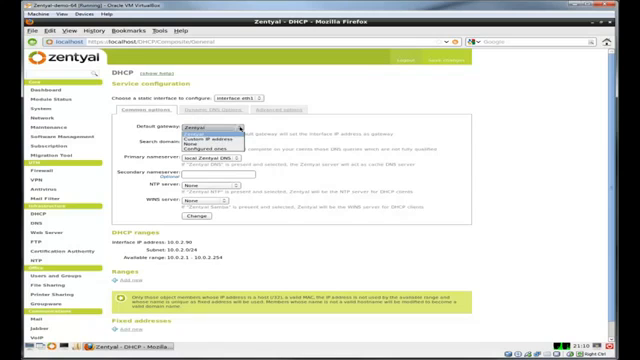
left_click(190, 128)
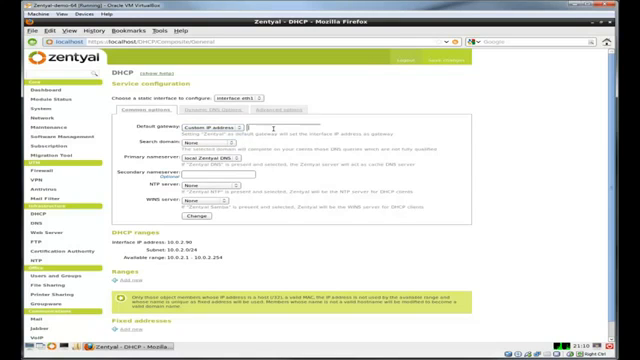
type("10")
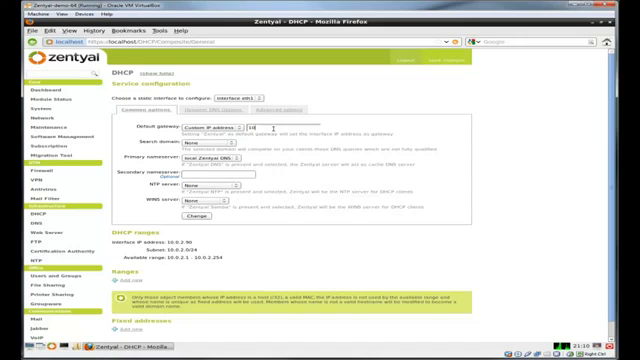
type("10.0.2.3")
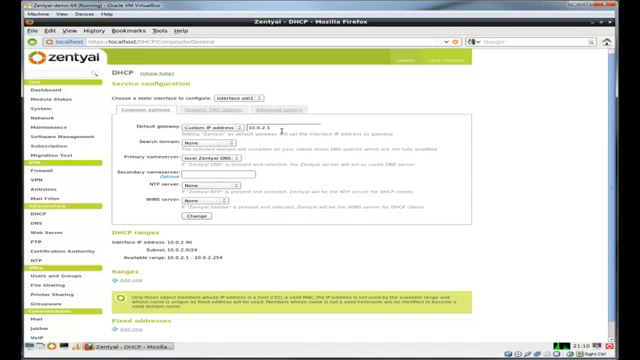
left_click(230, 147)
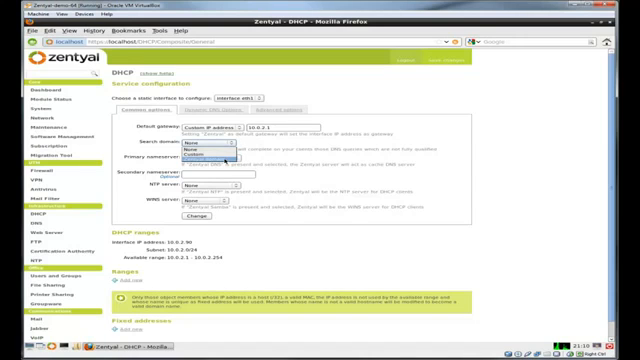
left_click(195, 155)
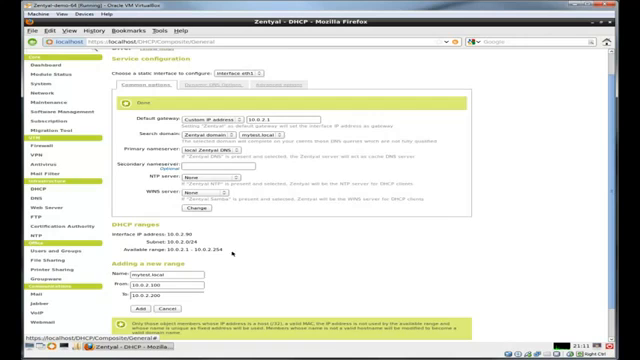
- Scroll the eth1 DHCP page down and back up to review its settings
scroll("down", 3)
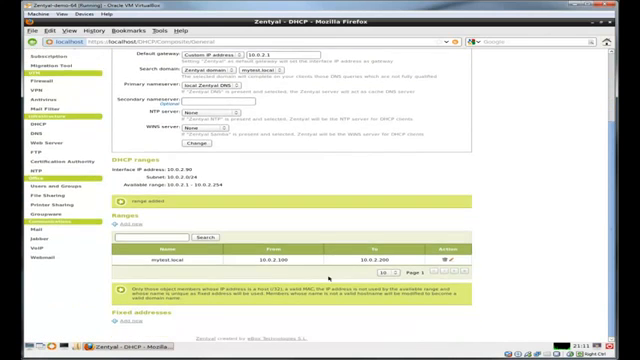
scroll("up", 3)
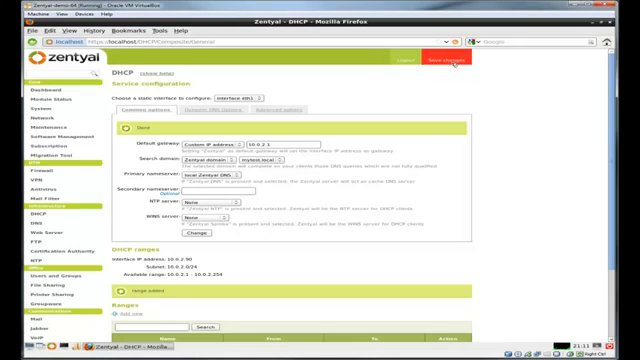
- Save the pending DHCP options and mytest.local range changes
left_click(444, 64)
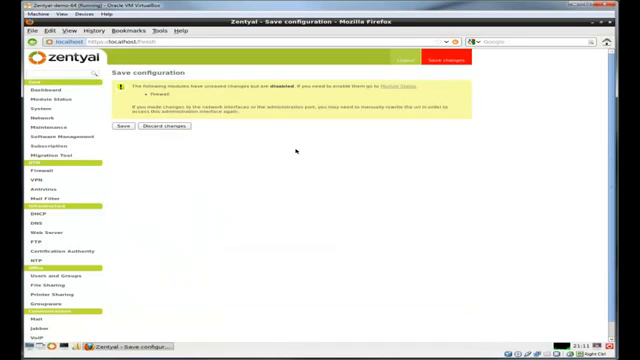
left_click(121, 128)
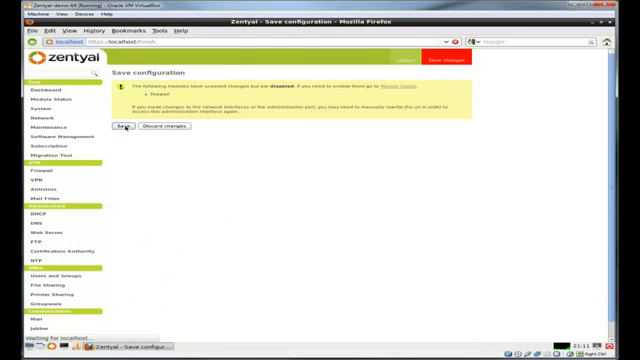
left_click(112, 132)
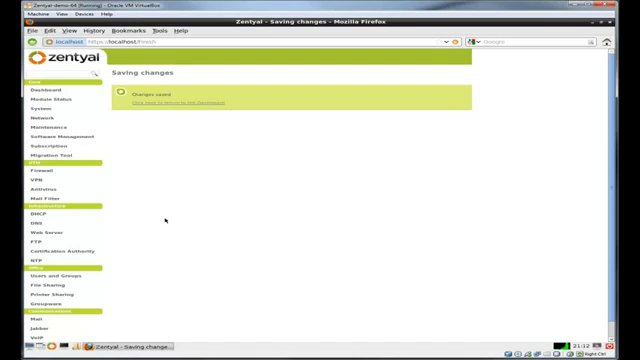
mouse_move(20, 215)
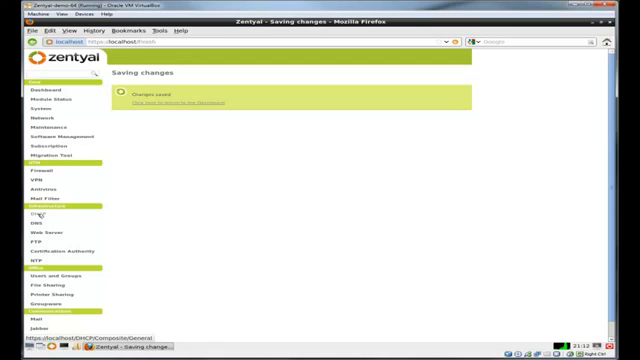
- Return to the DHCP settings and reach the save page for newly pending changes
left_click(18, 204)
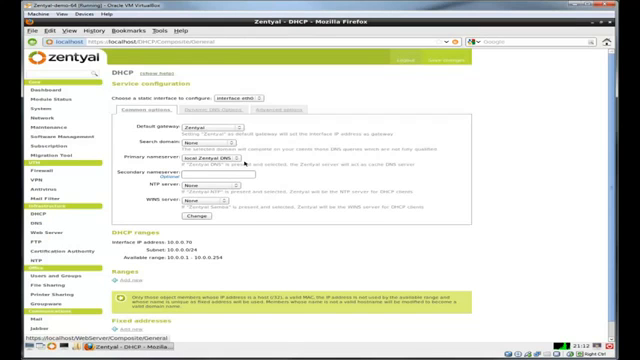
left_click(230, 99)
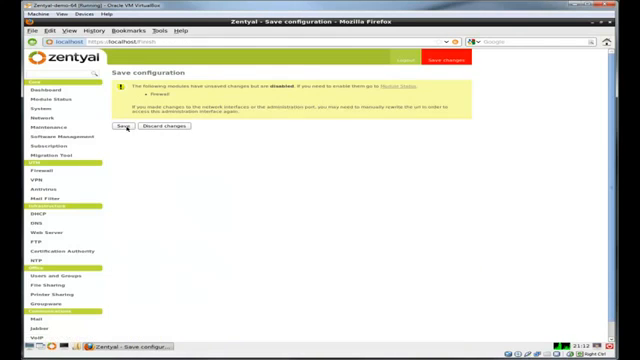
- Save the latest batch of pending Zentyal configuration changes
left_click(123, 131)
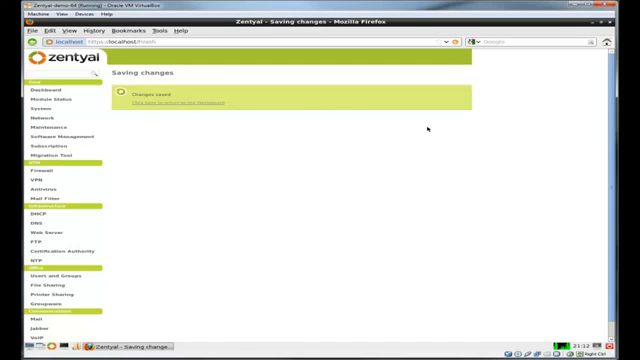
mouse_move(178, 105)
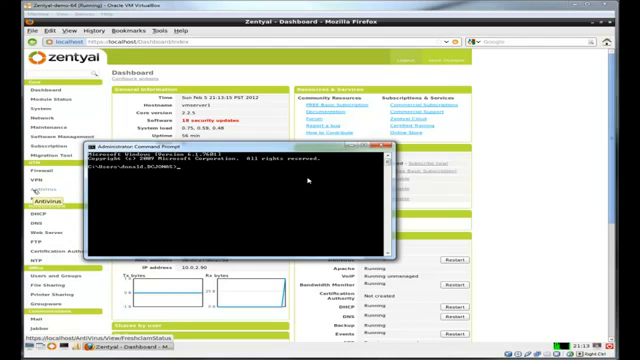
- Release and renew the client's IP with ipconfig to obtain a DHCP lease
type("ipconfig /relea")
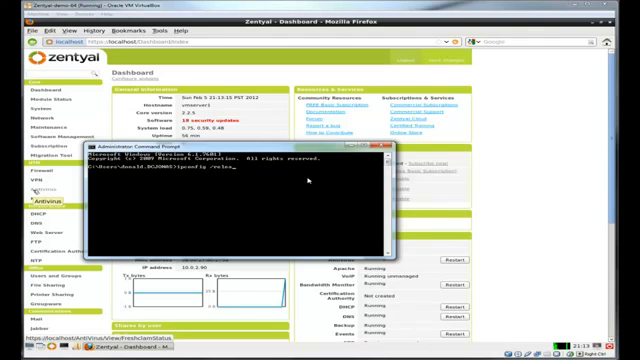
key("Return")
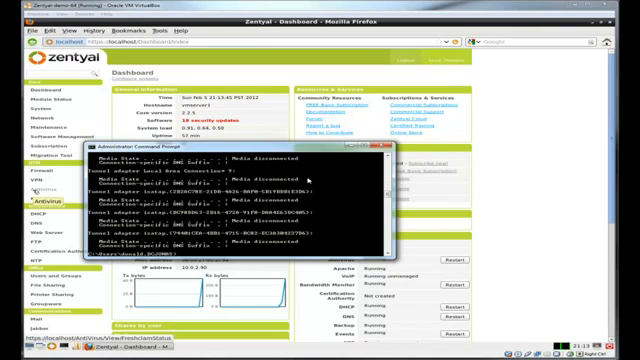
scroll("down", 3)
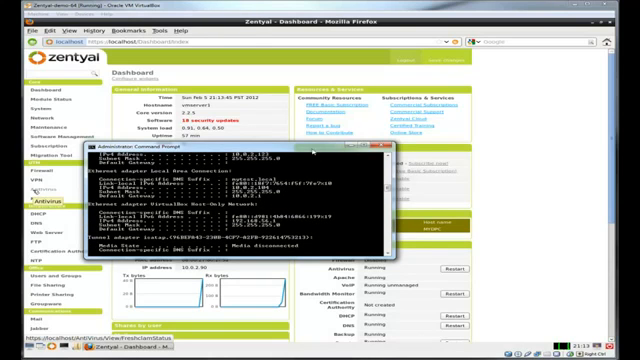
left_click(383, 148)
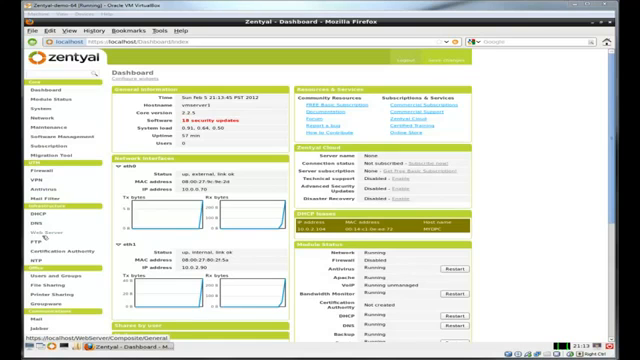
- Enable dynamic DNS for mytest.local and add host mytest at 10.0.2.90
left_click(23, 214)
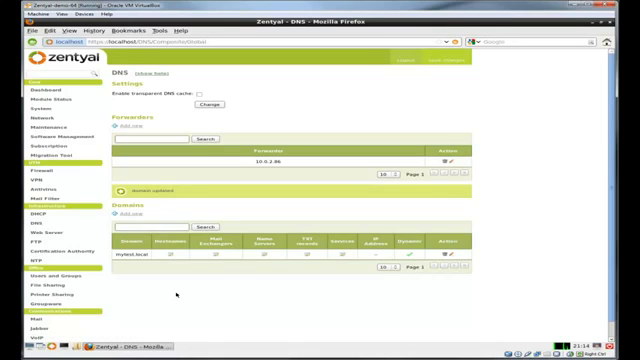
mouse_move(167, 263)
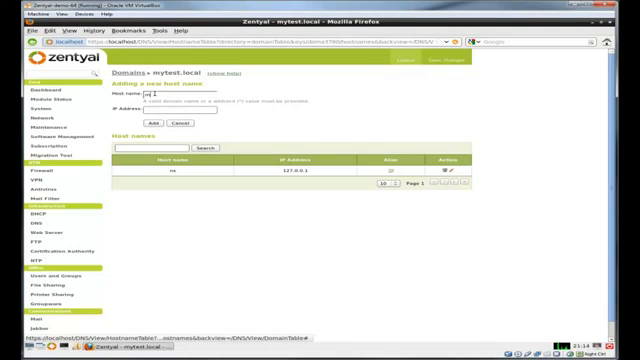
type("myh")
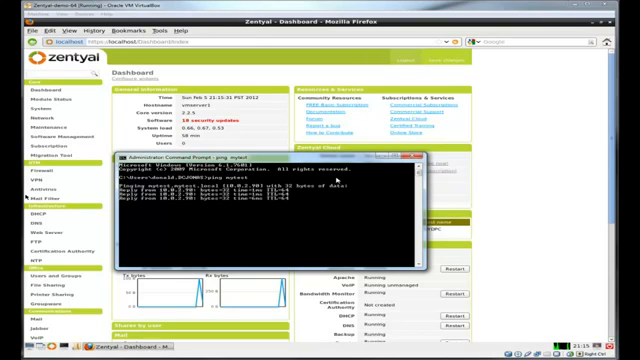
- After pinging mytest successfully, return to the Zentyal dashboard
left_click(405, 157)
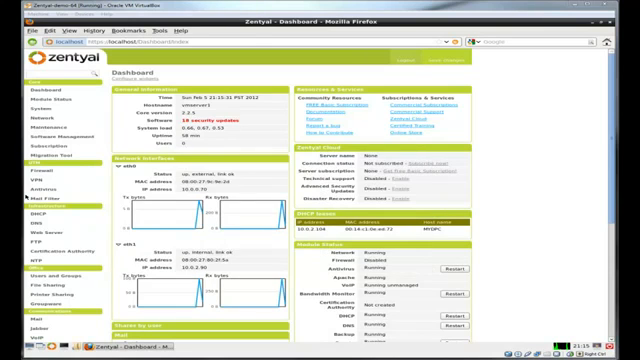